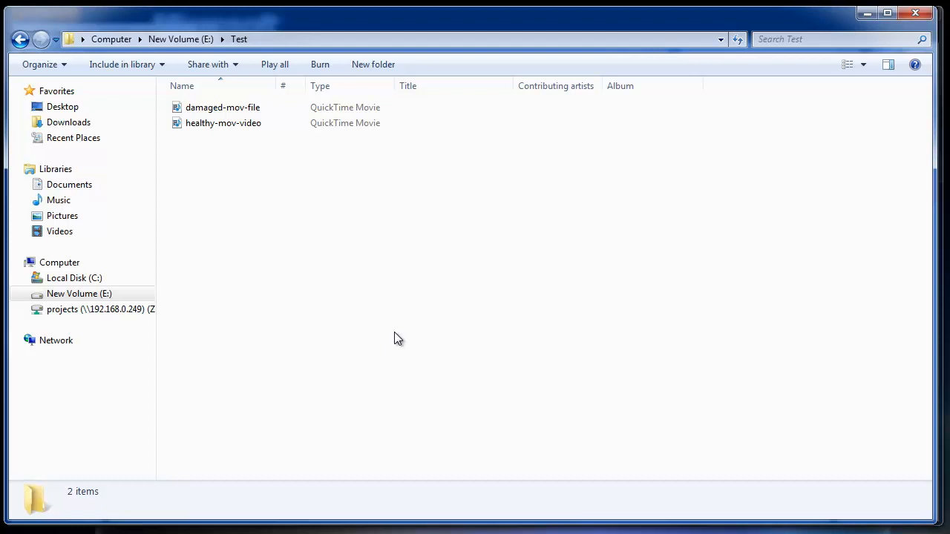
mouse_move(395, 336)
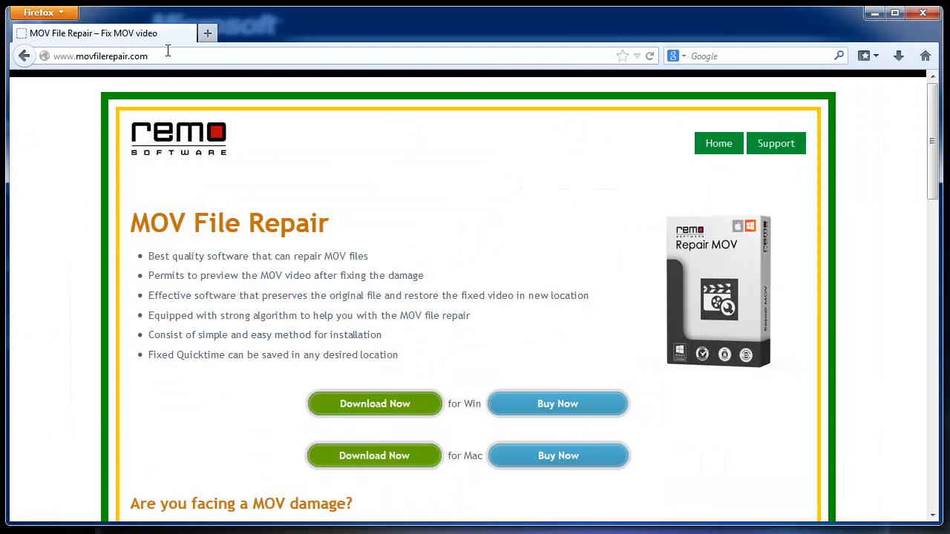
Load healthy-mov-video.mov as the reference and damaged-mov-file.mov as the corrupted file.
click(102, 56)
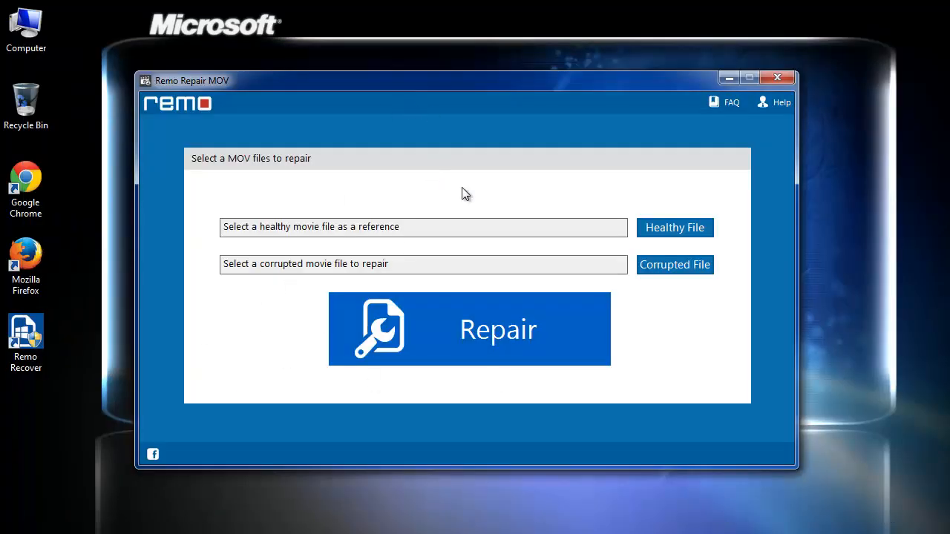
mouse_move(676, 233)
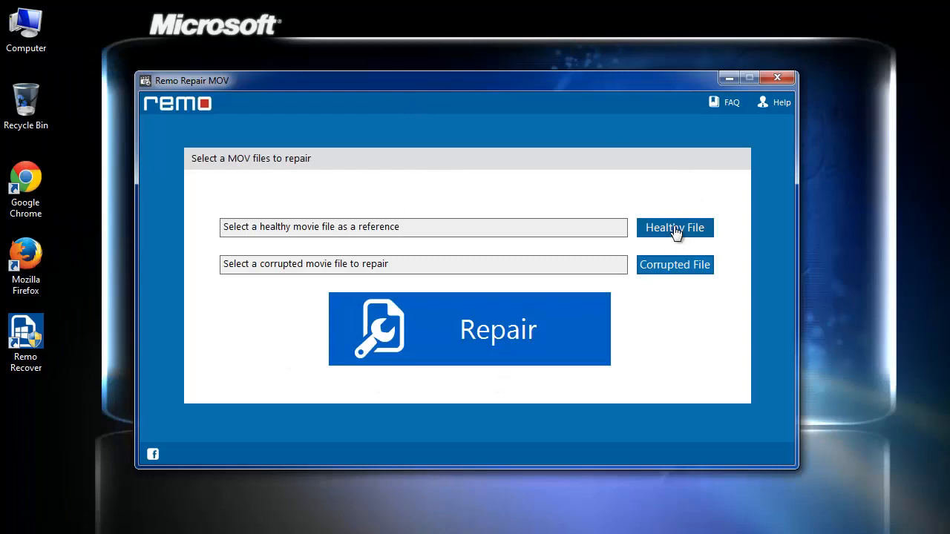
click(674, 227)
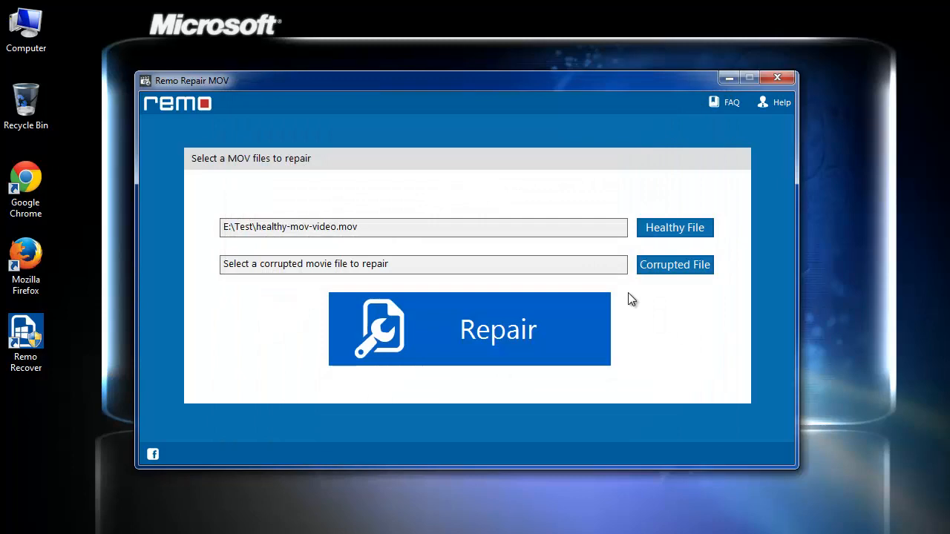
click(675, 264)
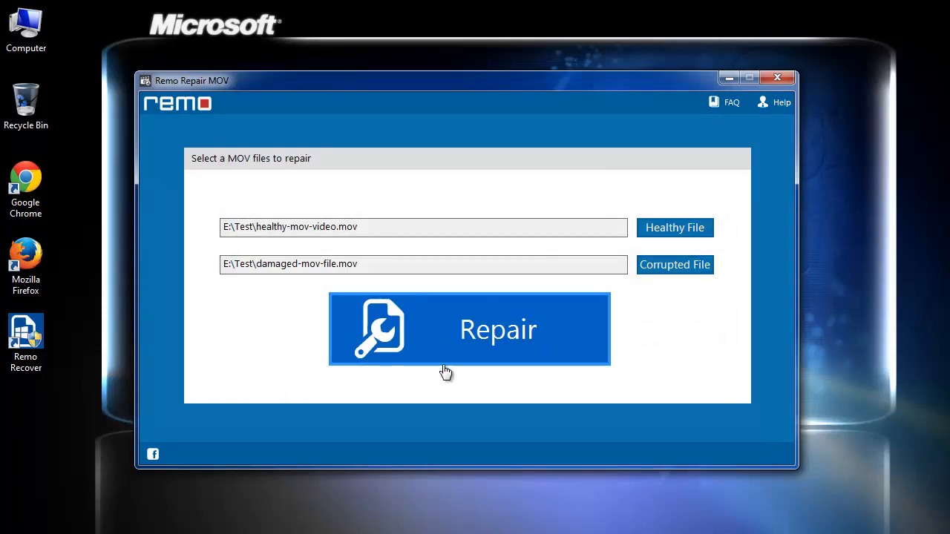
Repair the damaged movie and play the resulting Repaired_24-8-2013_0-57-23 file.
click(468, 328)
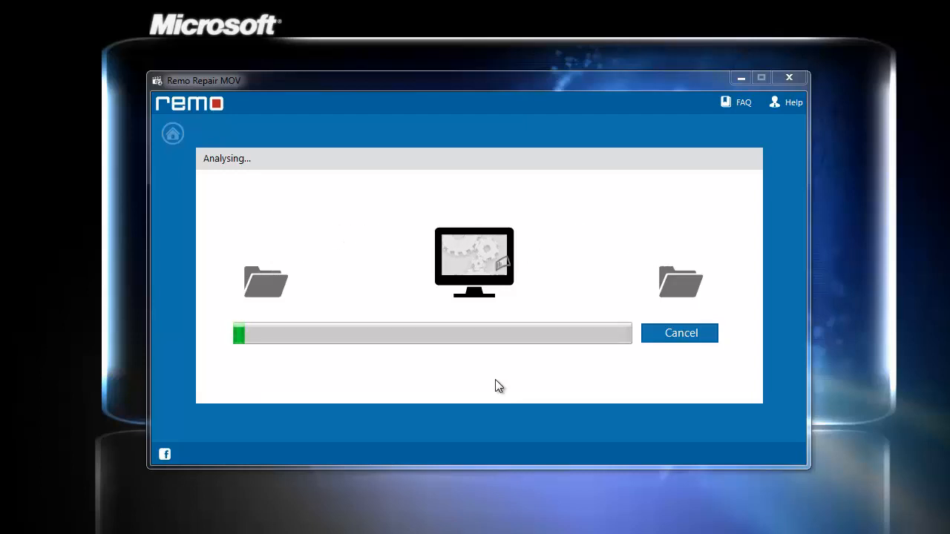
mouse_move(560, 324)
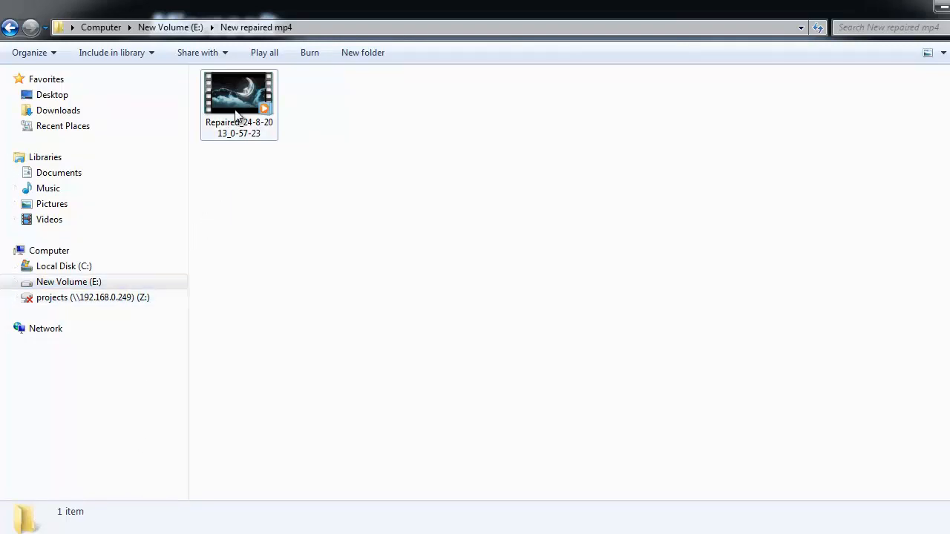
click(239, 93)
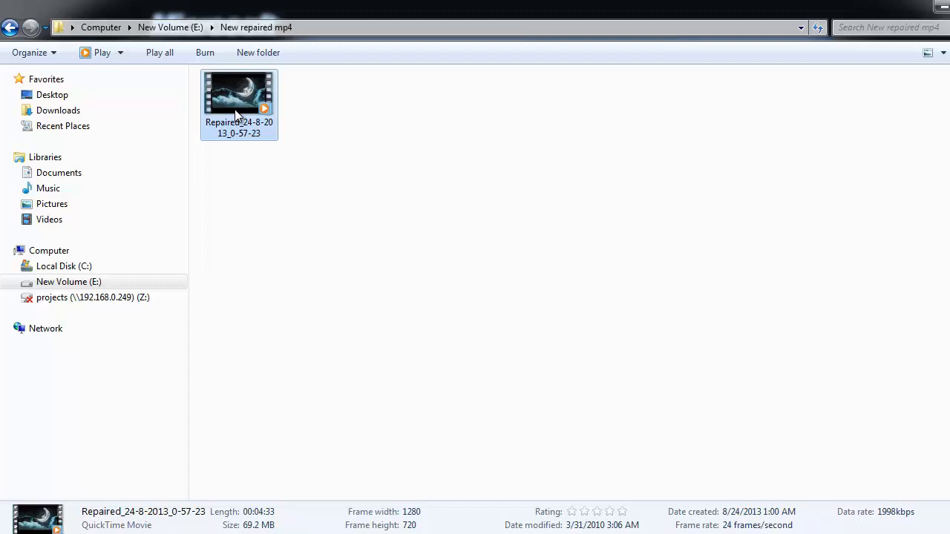
double_click(239, 93)
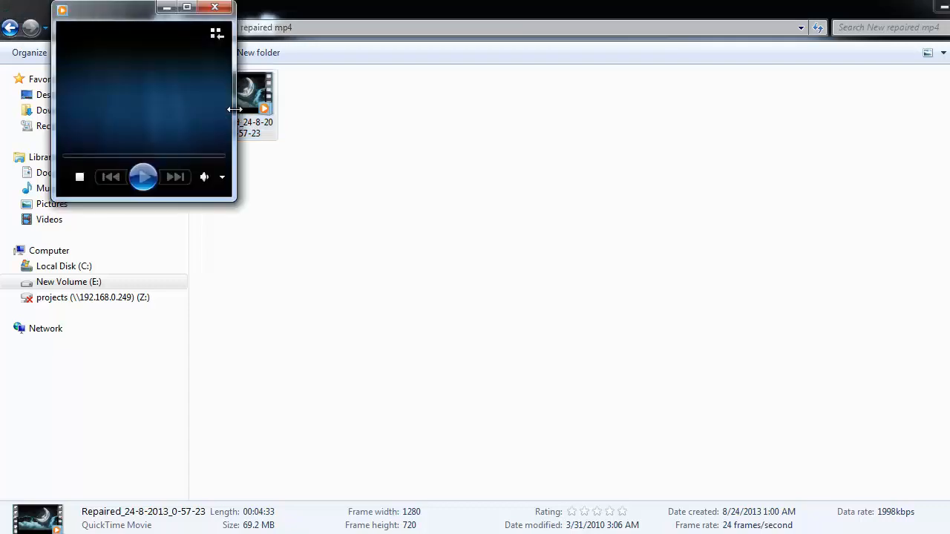